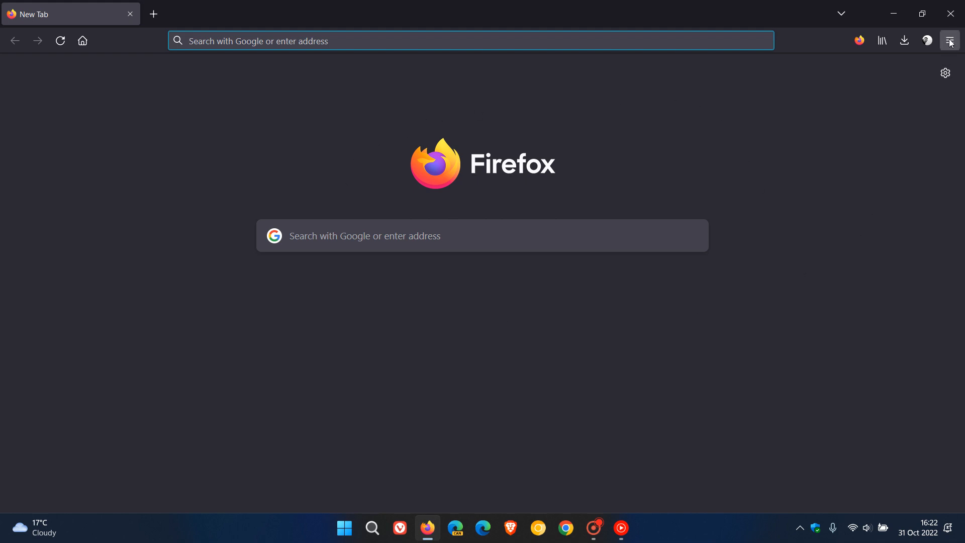
Step: Bring up Firefox's Help options from the application menu
click(950, 41)
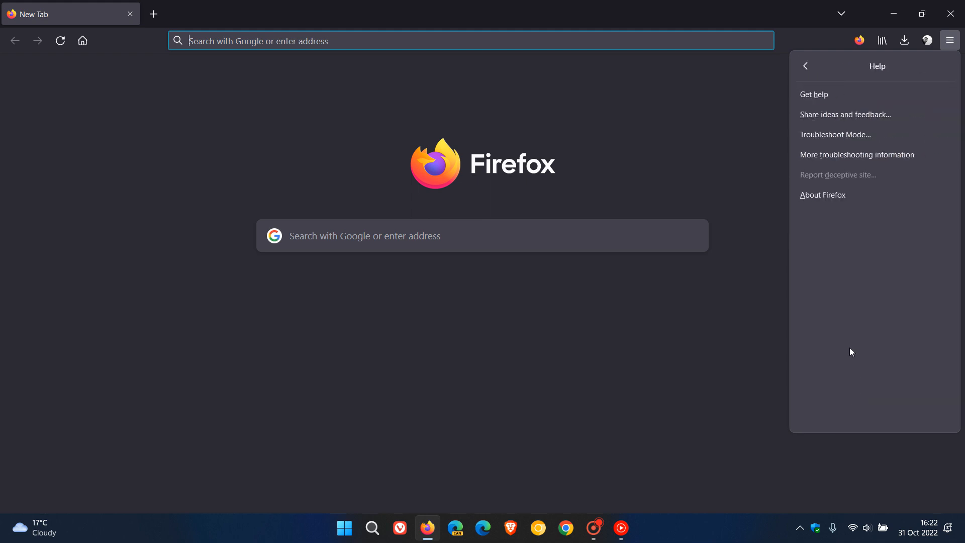
Step: Show the About Firefox window reporting version 106.0.3 (64-bit), up to date
click(823, 195)
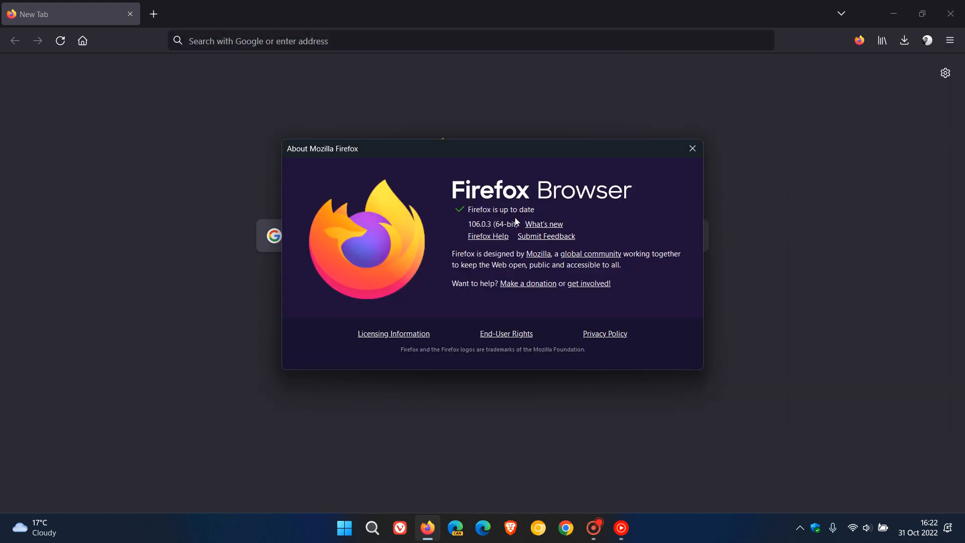
mouse_move(905, 411)
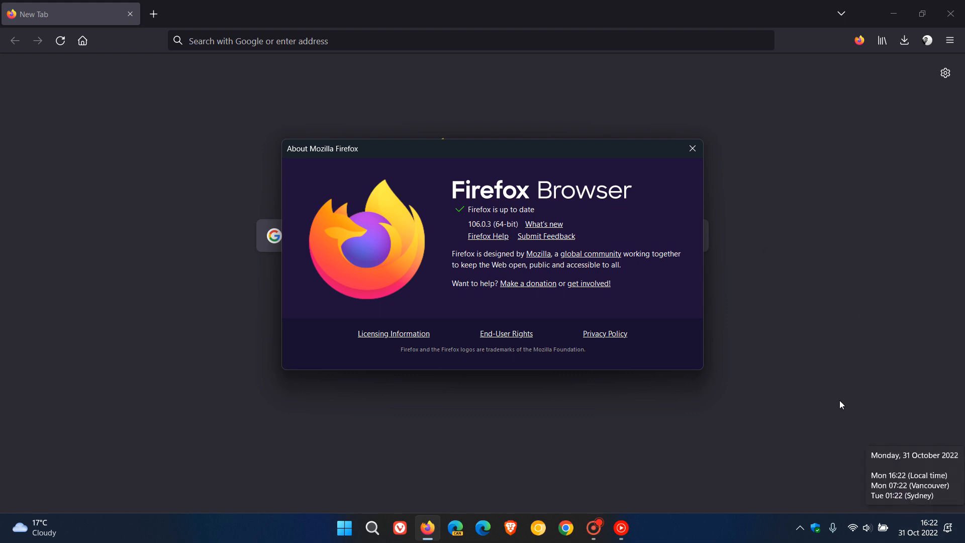
mouse_move(651, 291)
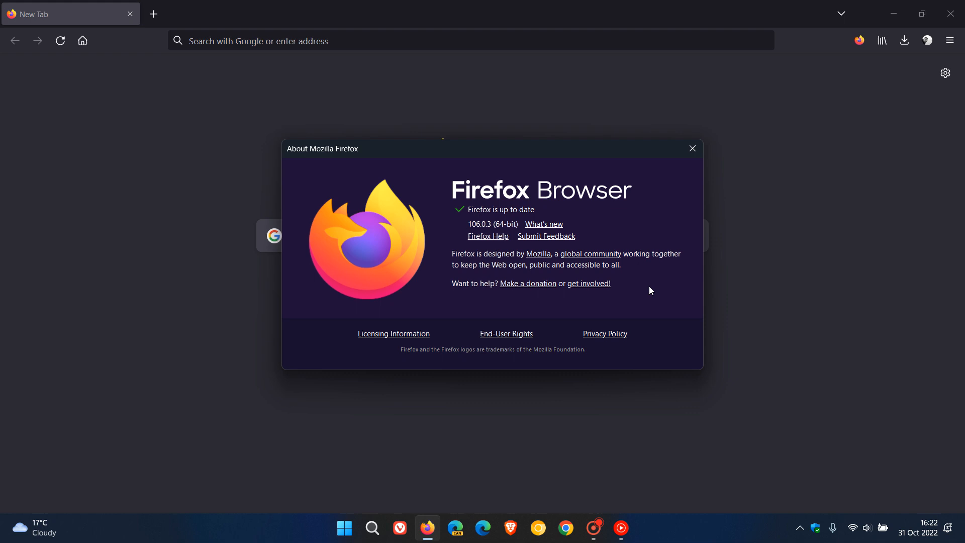
mouse_move(468, 238)
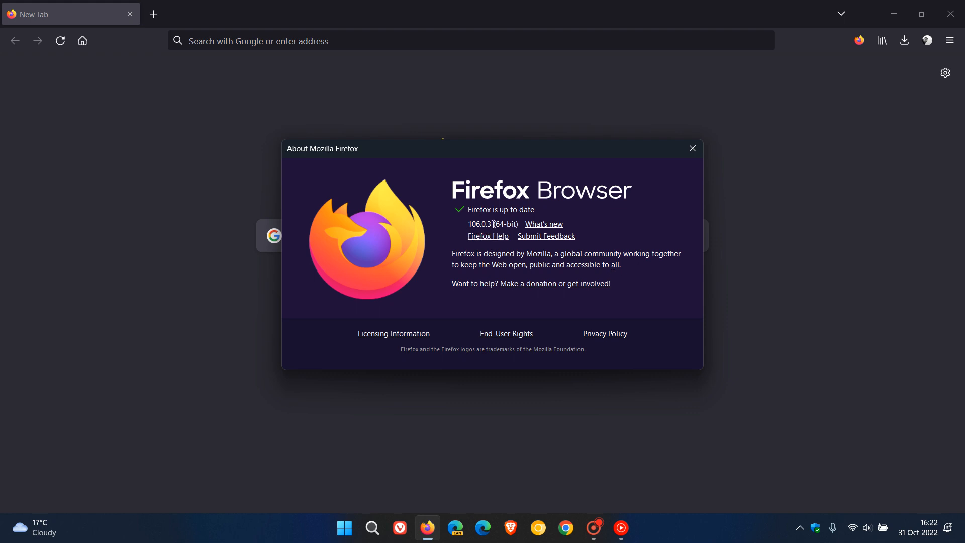
mouse_move(479, 236)
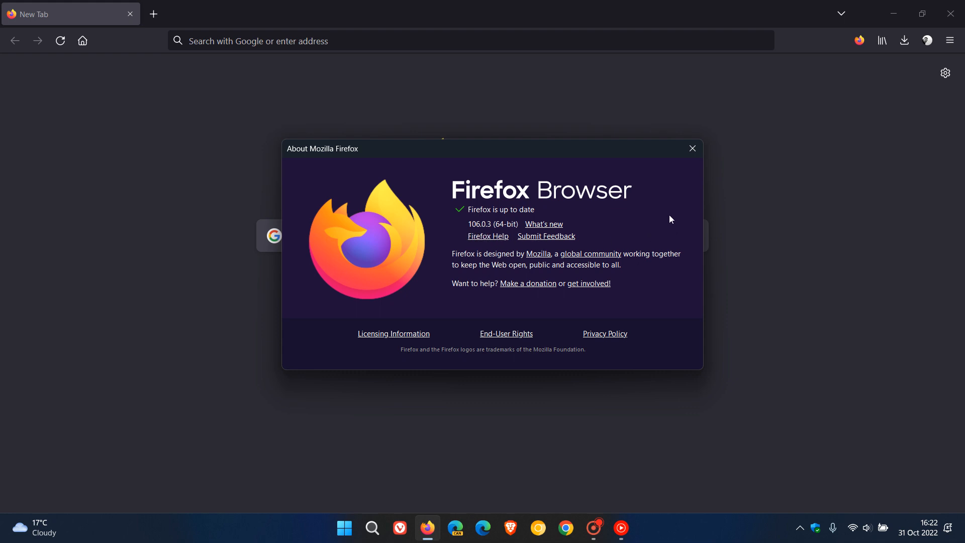
mouse_move(659, 220)
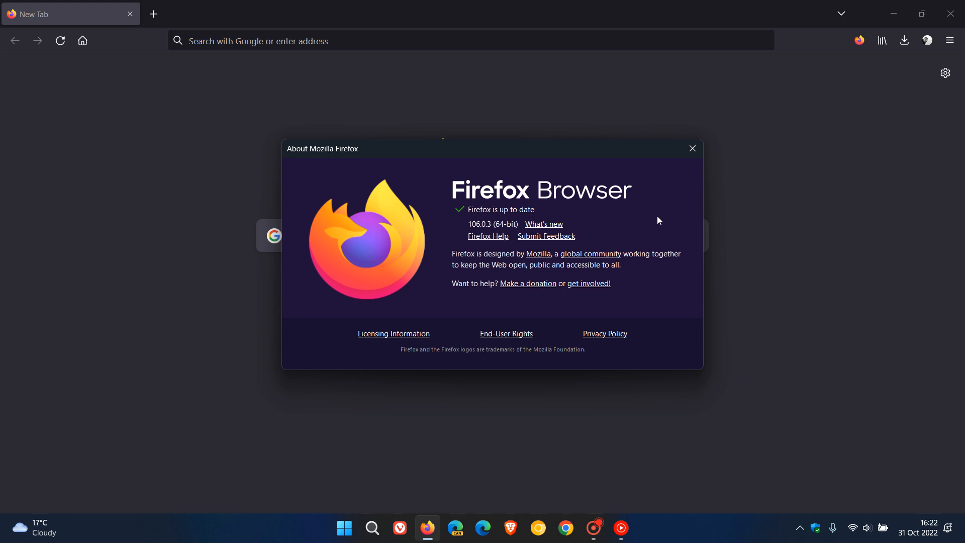
mouse_move(678, 215)
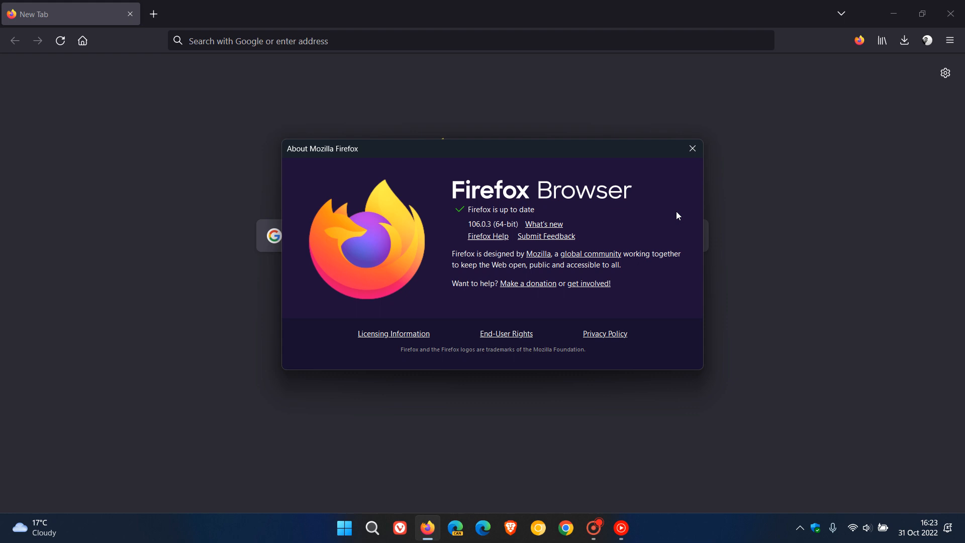
mouse_move(654, 225)
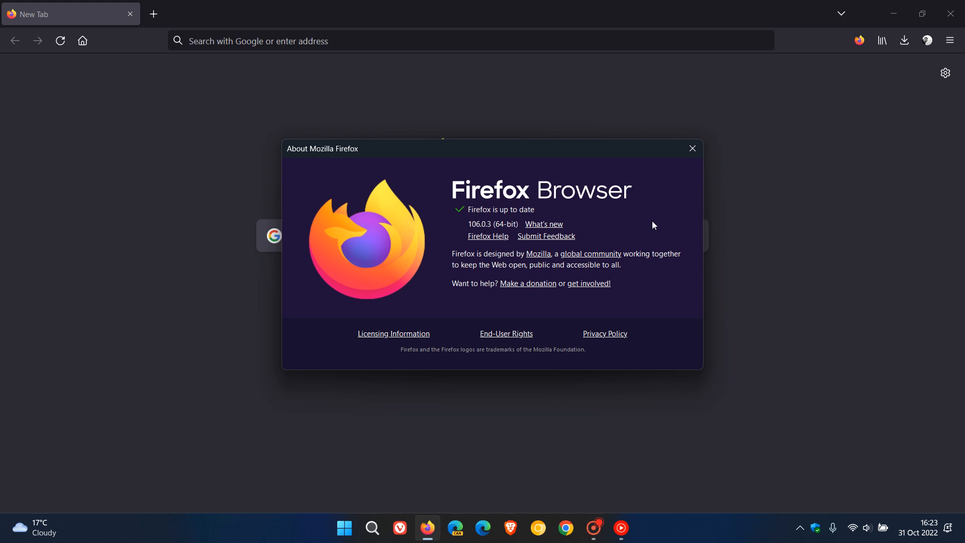
mouse_move(669, 219)
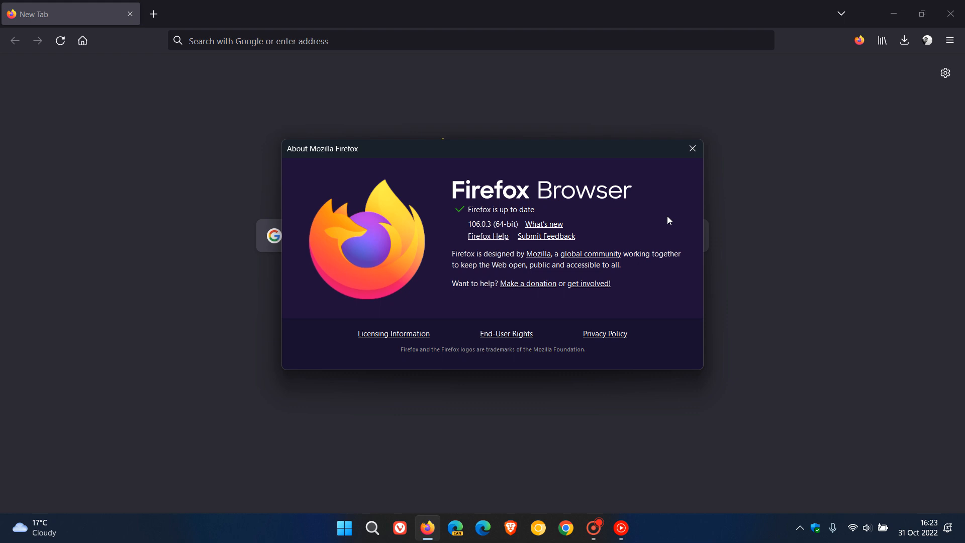
mouse_move(477, 268)
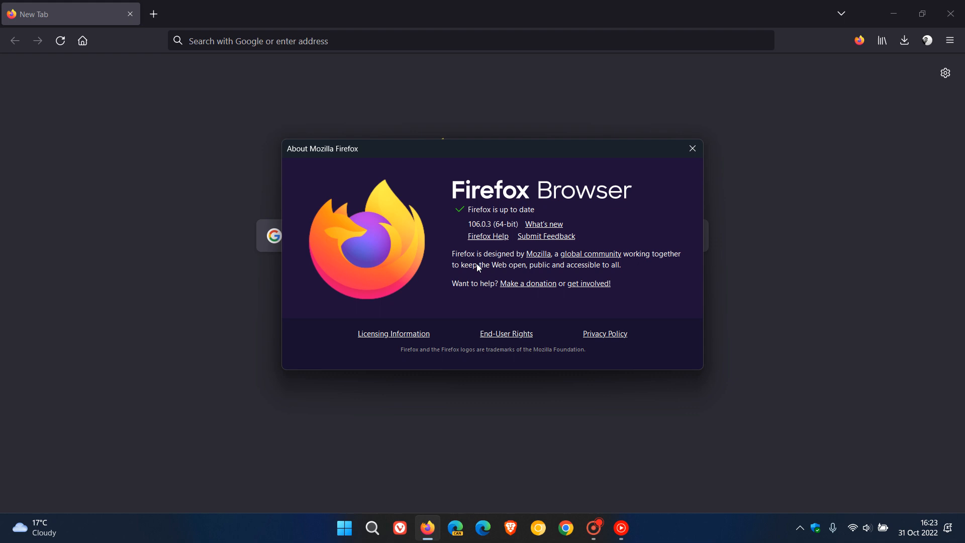
mouse_move(661, 206)
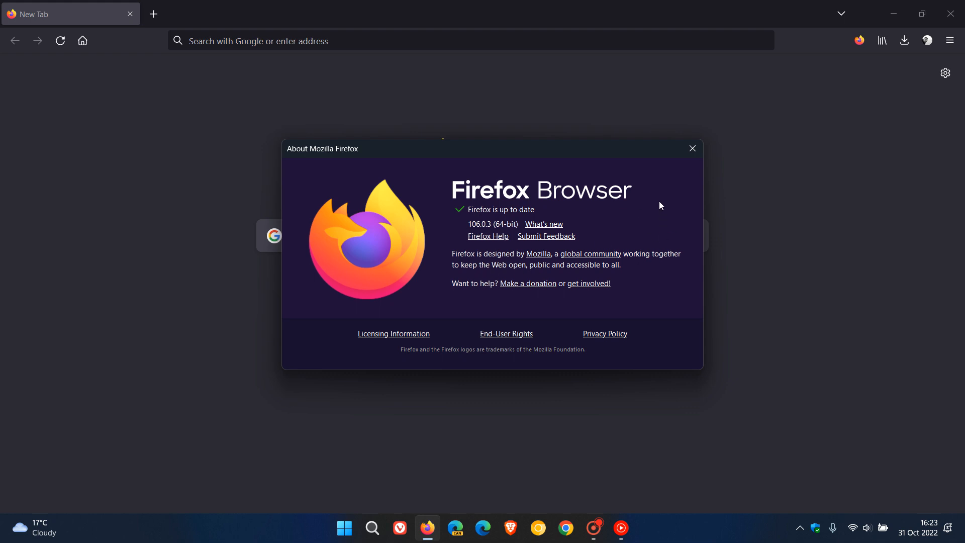
Step: Dismiss the About window, quit Firefox and relaunch it from the taskbar
click(692, 148)
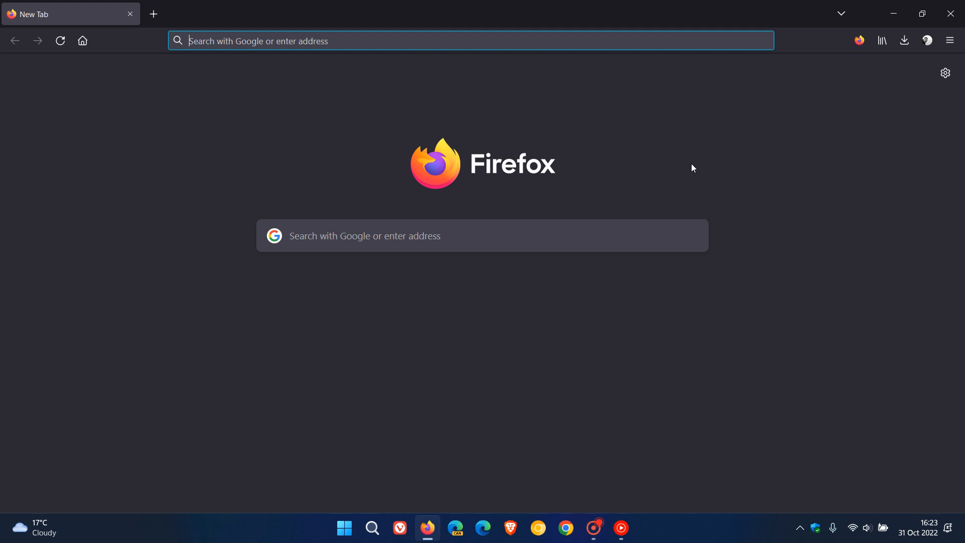
mouse_move(731, 164)
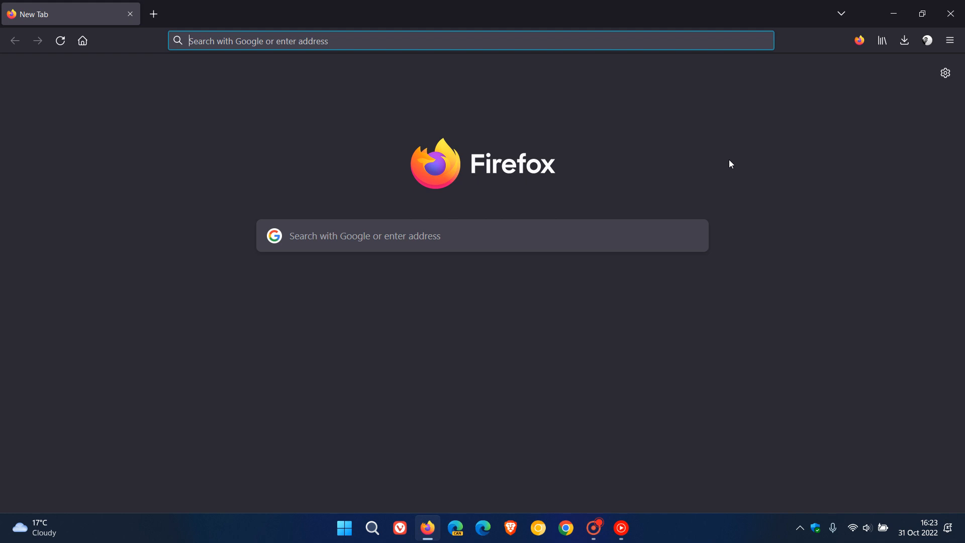
mouse_move(714, 149)
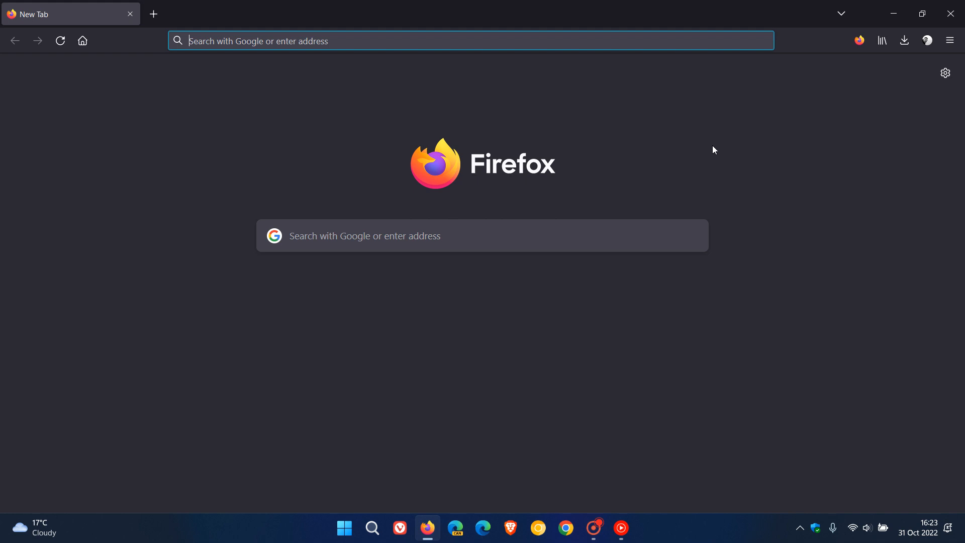
mouse_move(951, 14)
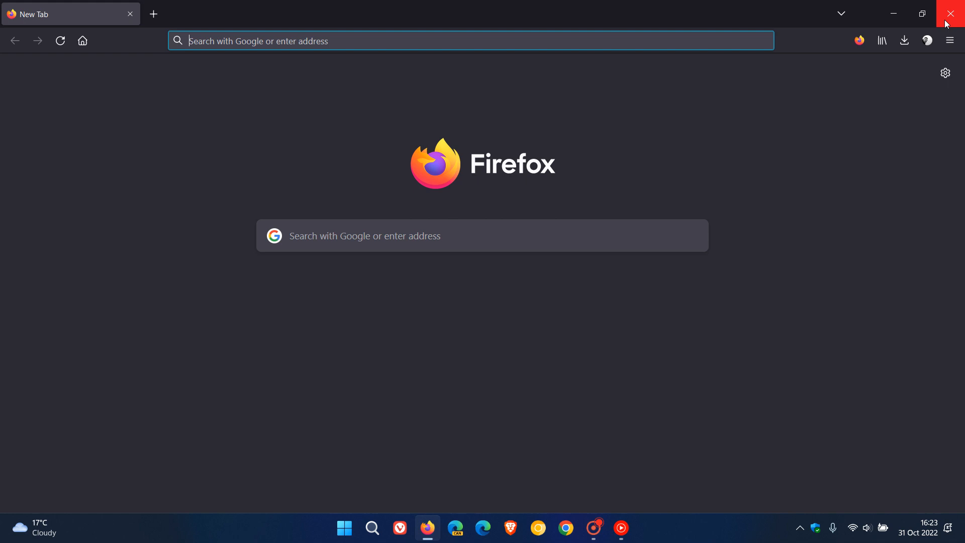
click(950, 13)
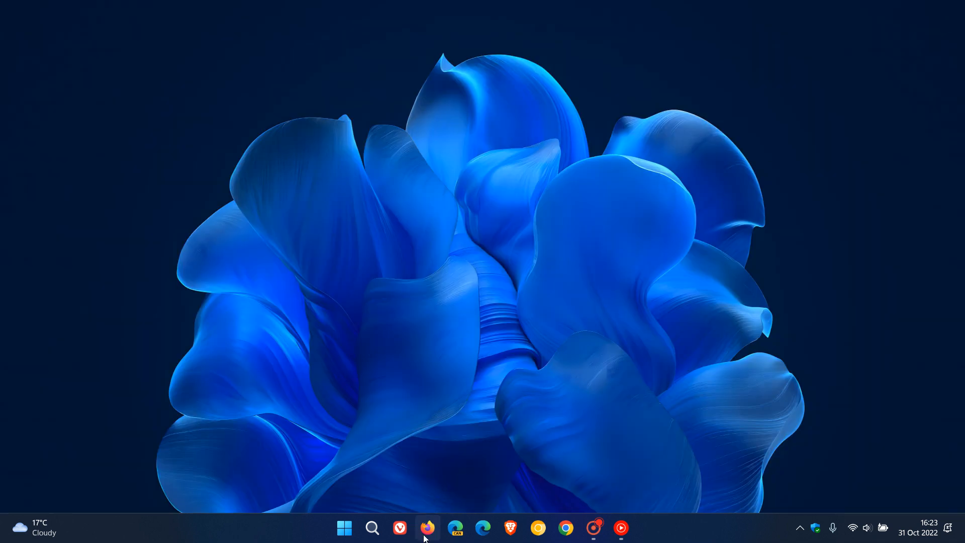
click(428, 529)
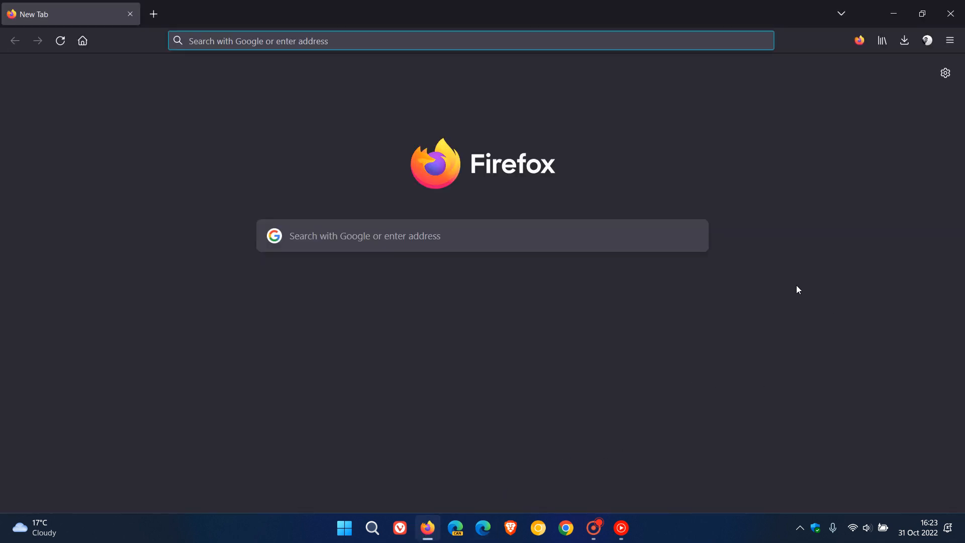
mouse_move(546, 122)
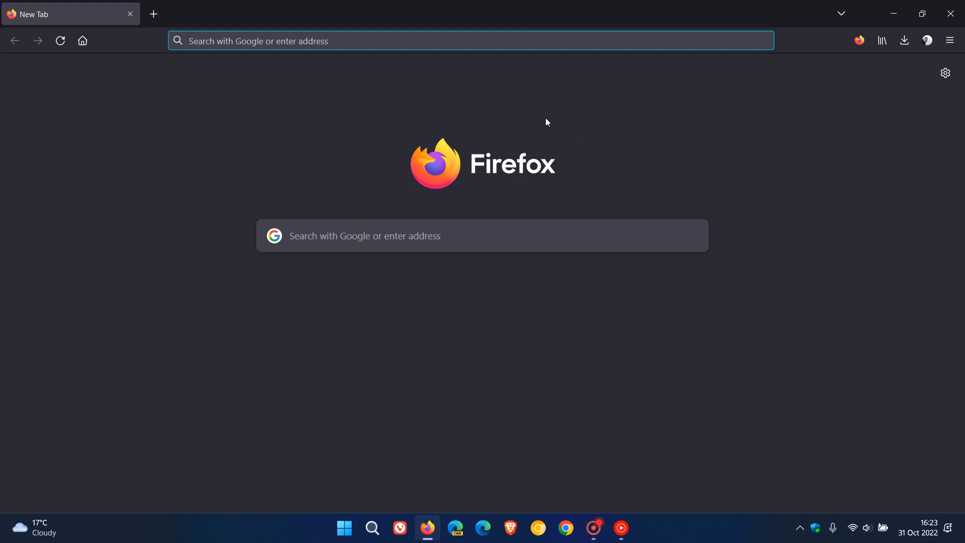
mouse_move(783, 173)
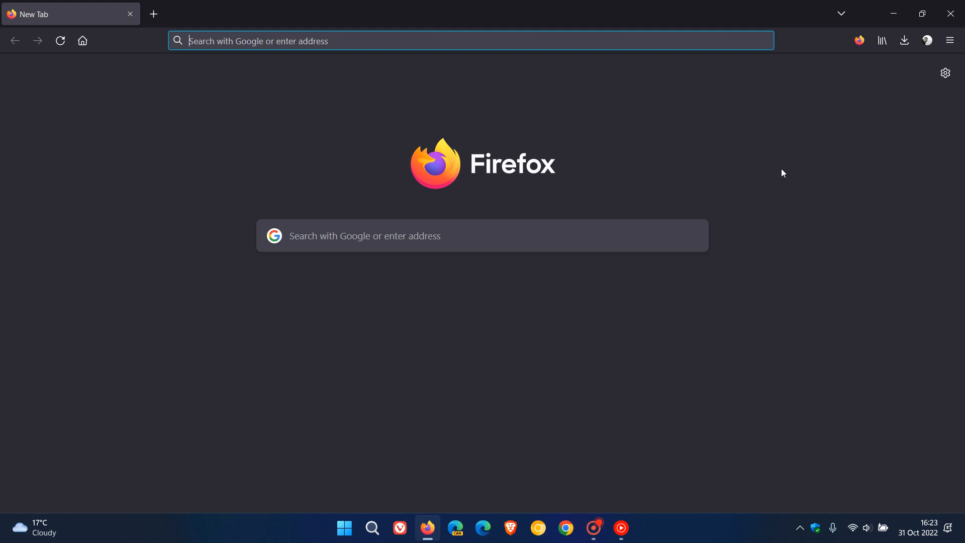
mouse_move(706, 163)
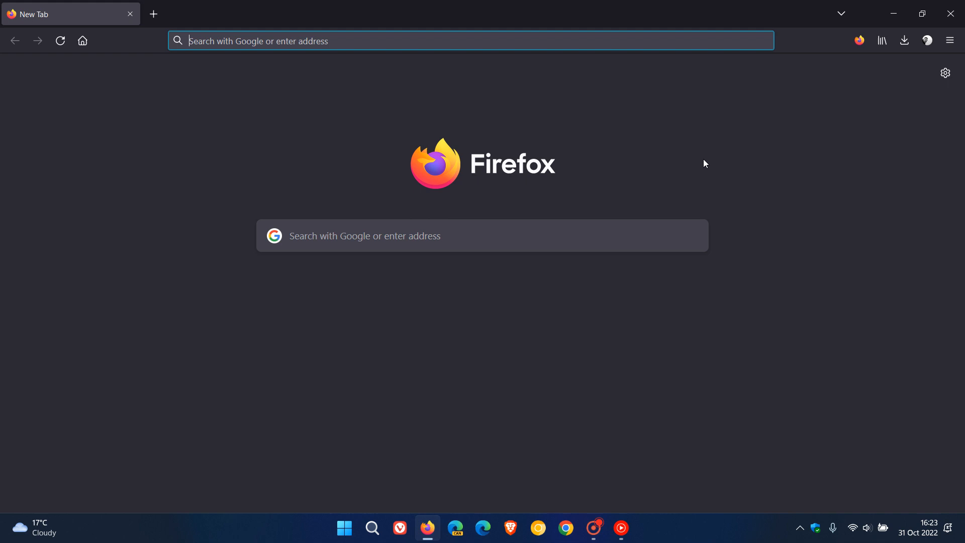
mouse_move(570, 207)
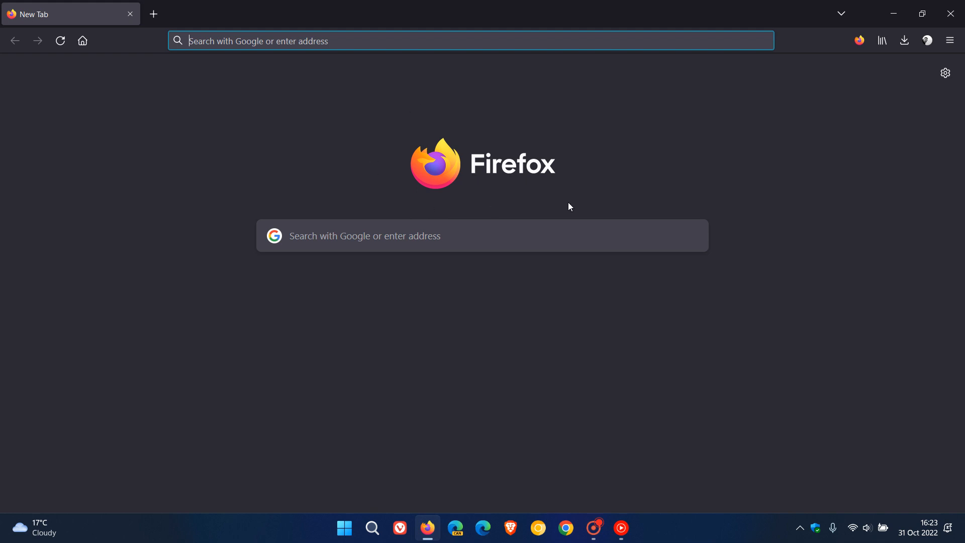
mouse_move(715, 185)
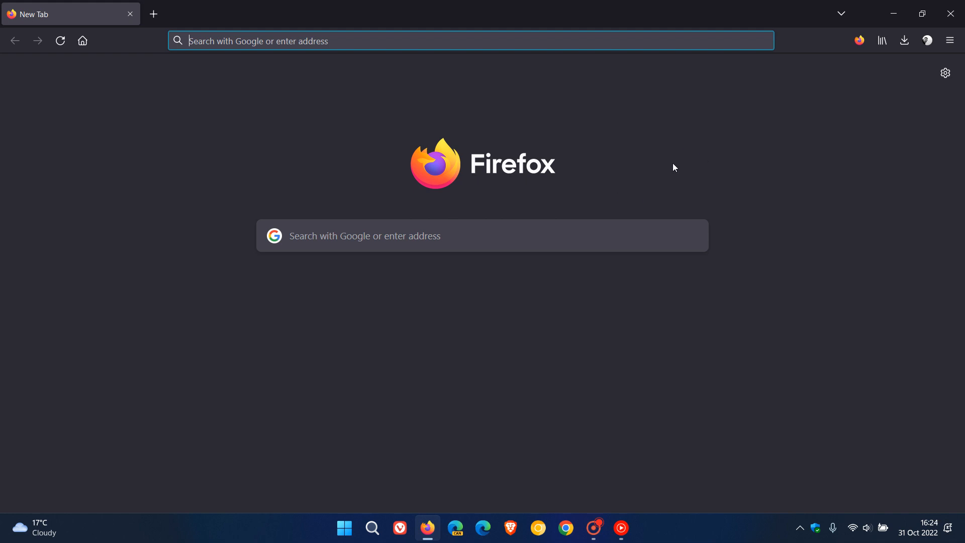
mouse_move(684, 155)
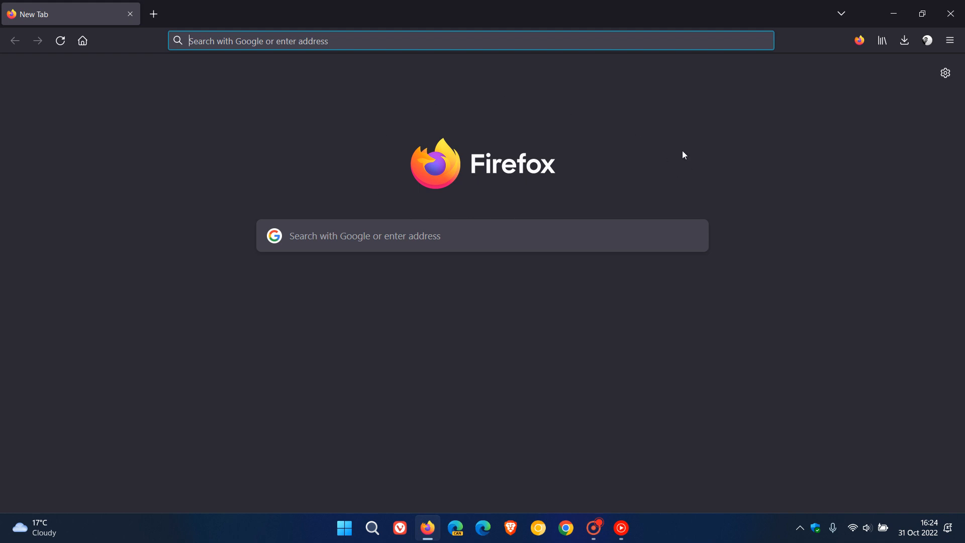
mouse_move(661, 144)
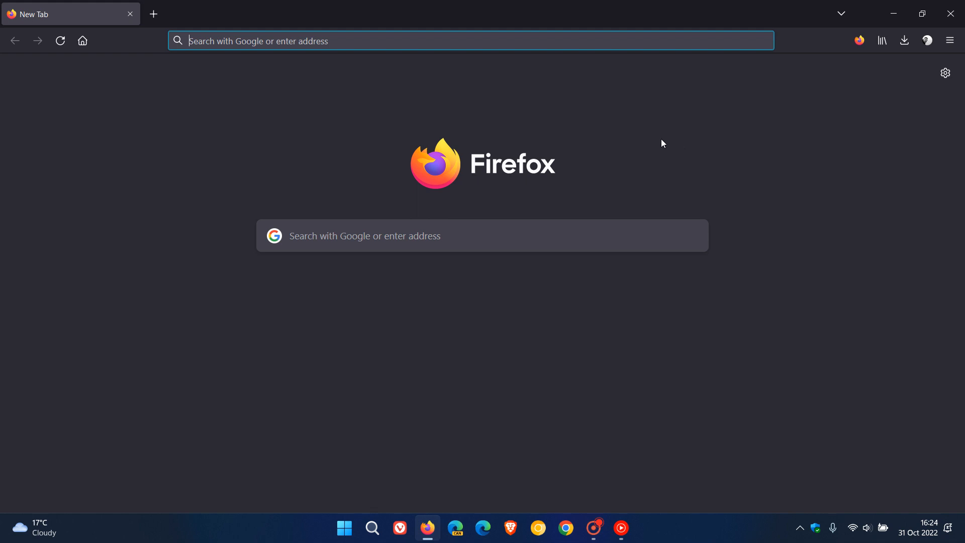
mouse_move(687, 170)
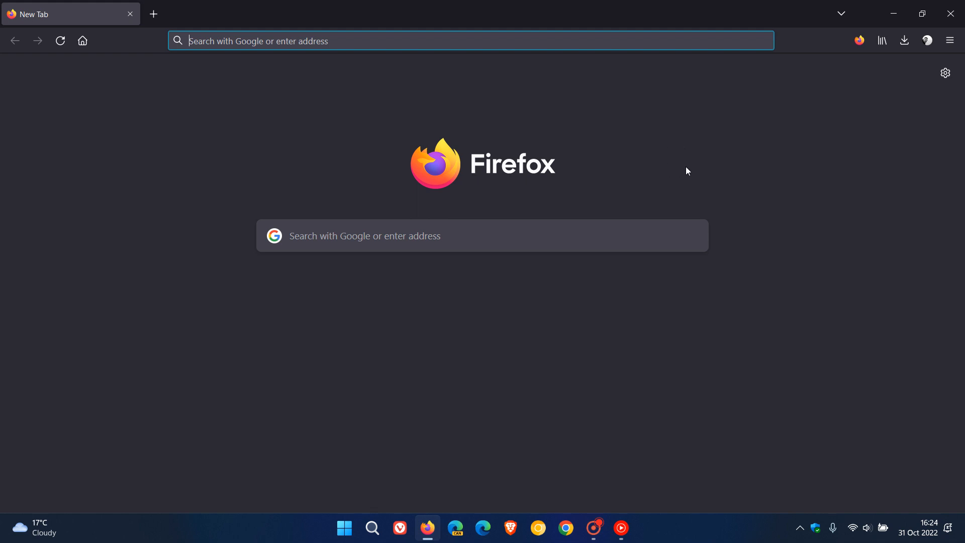
mouse_move(680, 168)
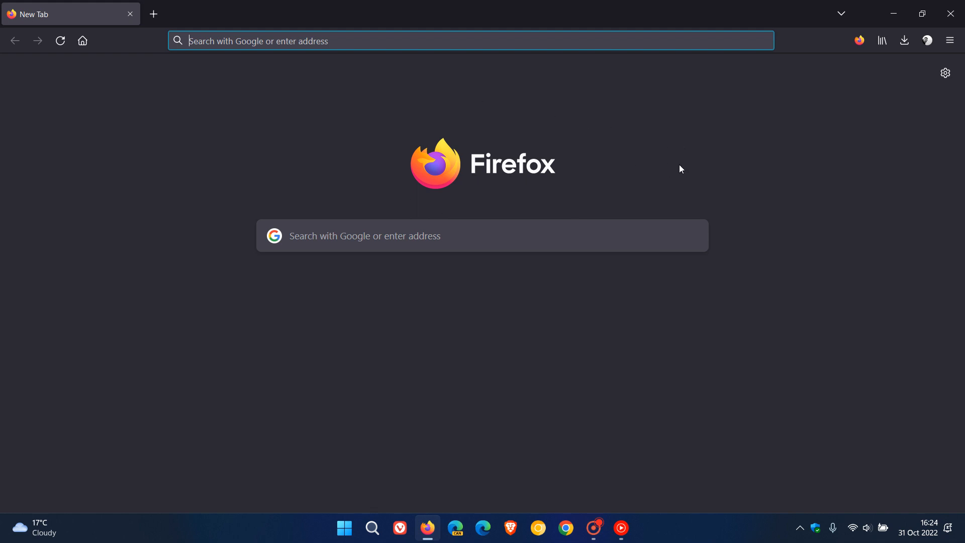
mouse_move(687, 161)
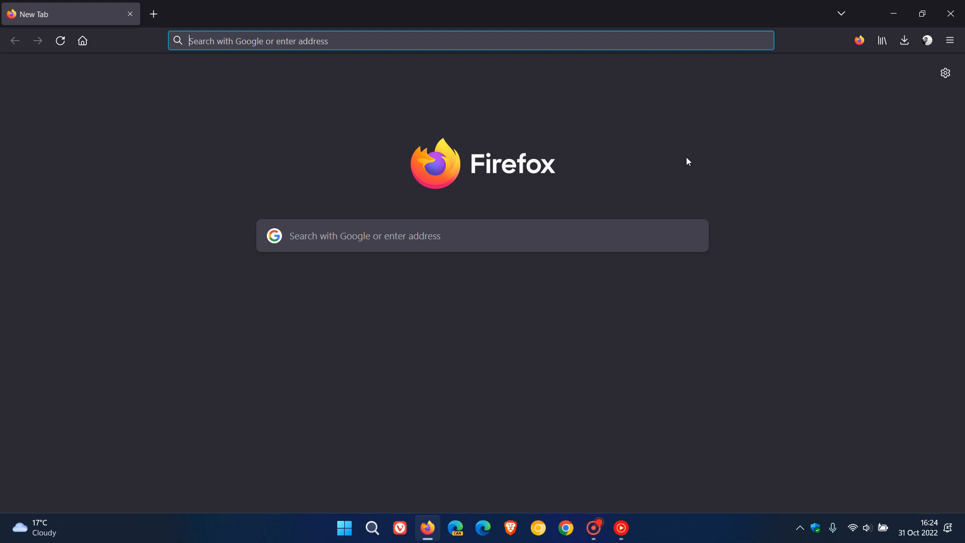
mouse_move(679, 155)
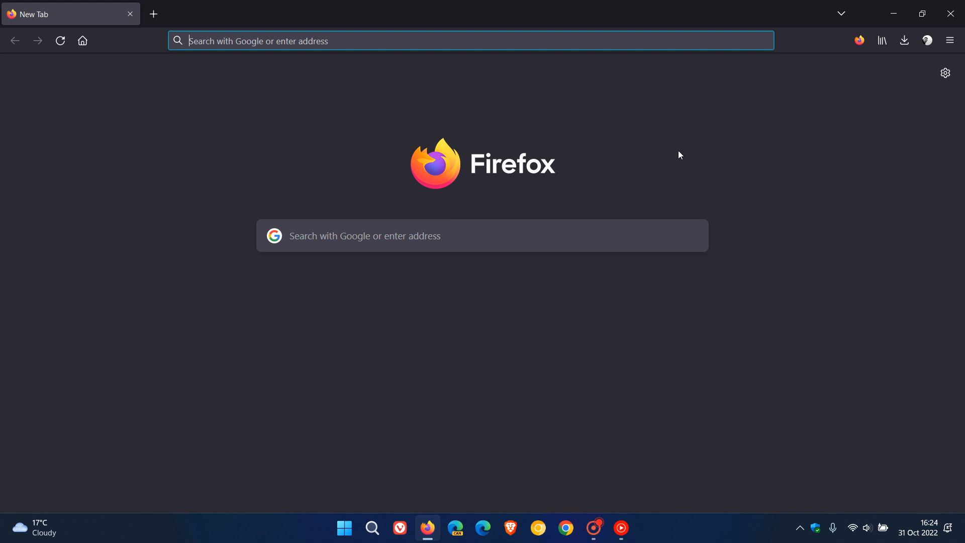
mouse_move(563, 139)
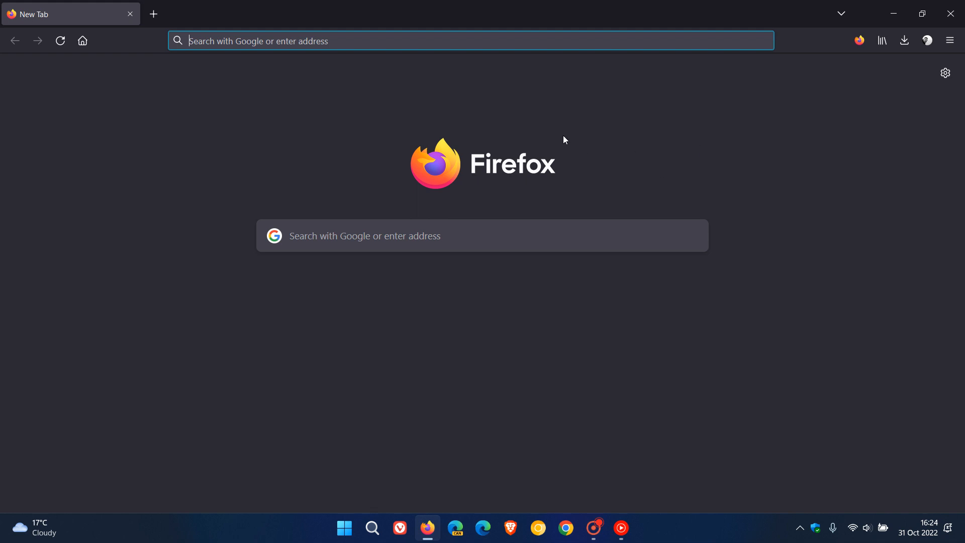
mouse_move(605, 186)
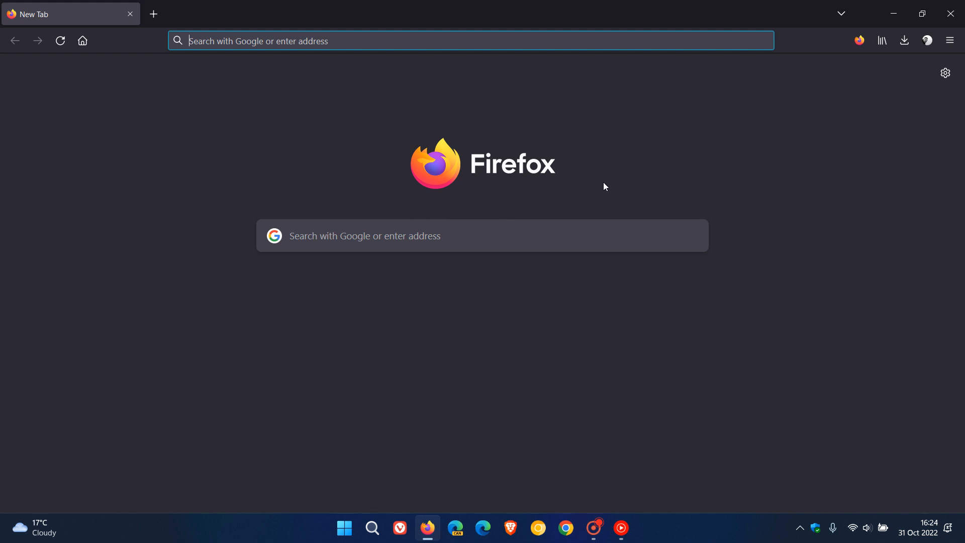
mouse_move(708, 153)
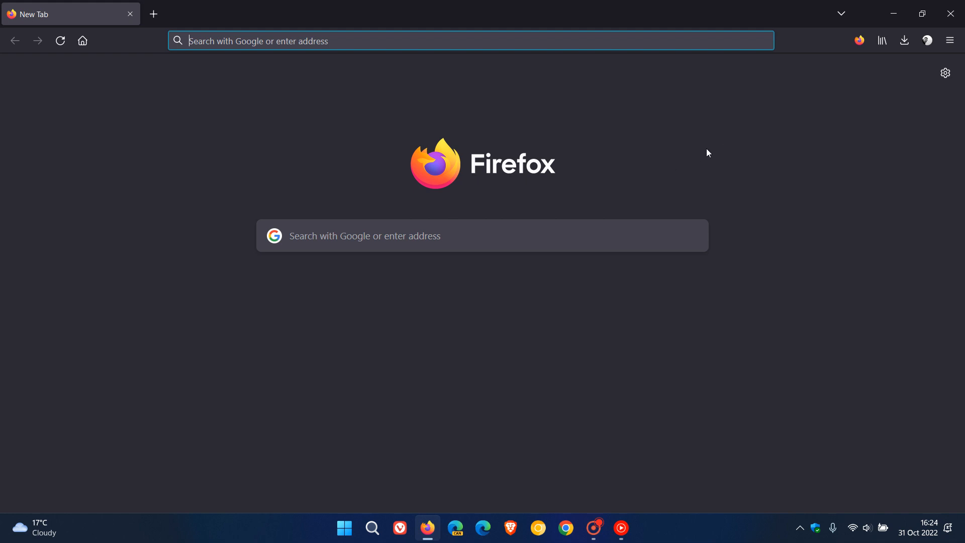
mouse_move(394, 174)
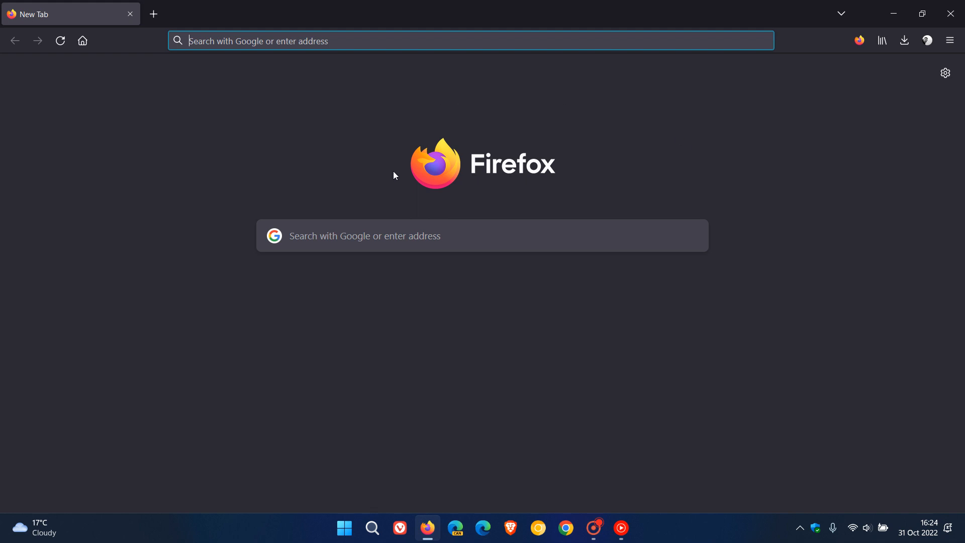
mouse_move(812, 47)
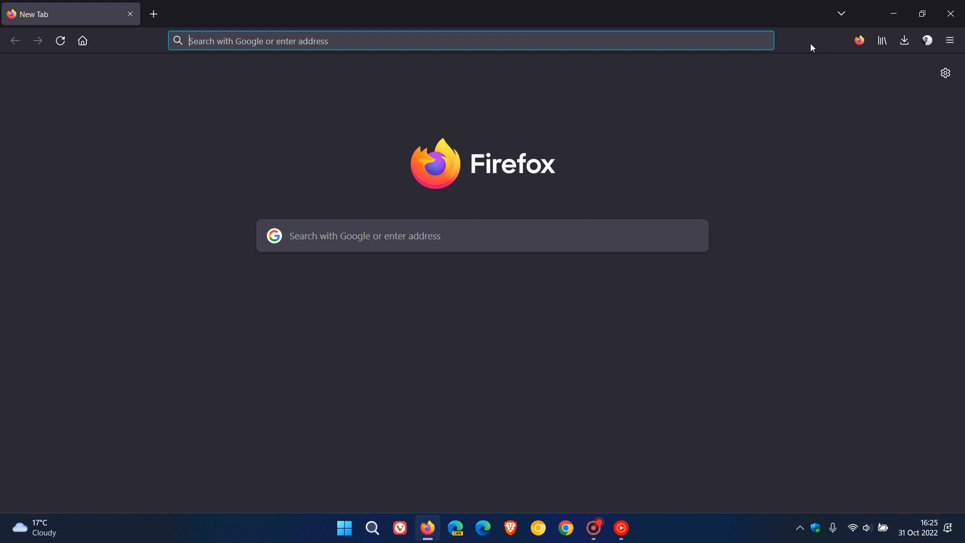
mouse_move(656, 163)
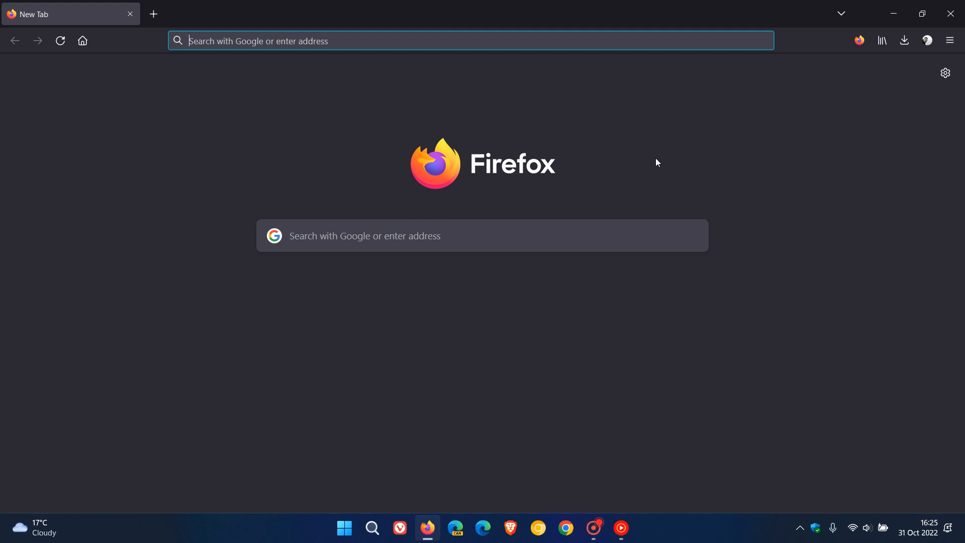
mouse_move(661, 162)
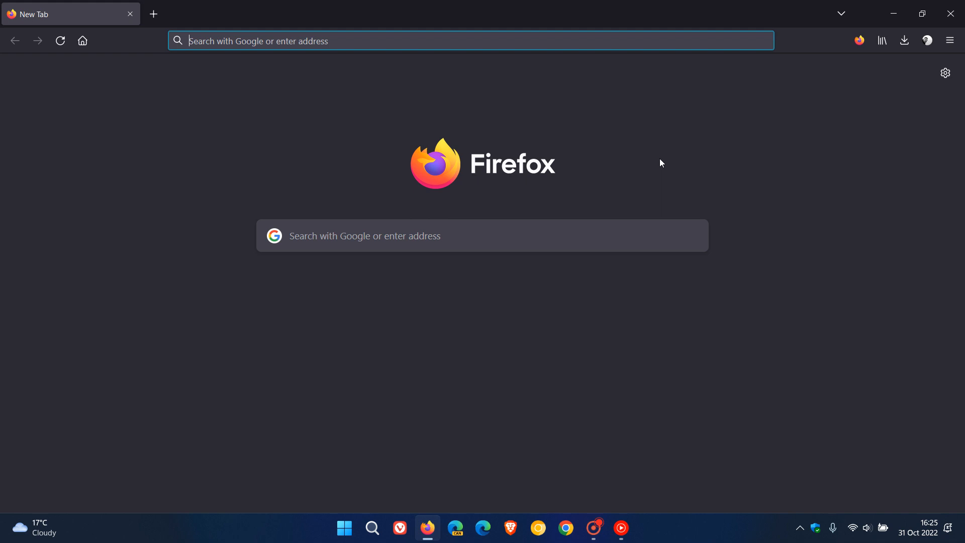
mouse_move(683, 156)
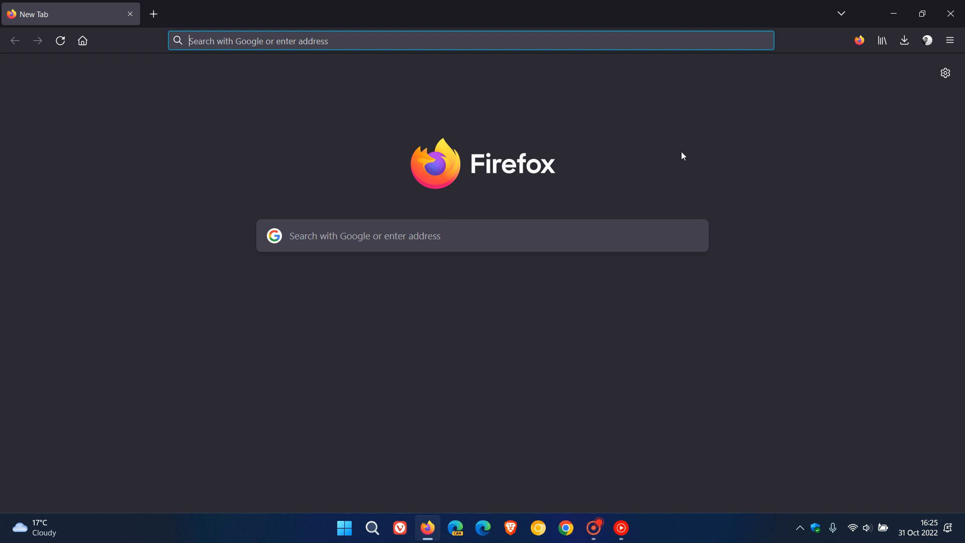
click(949, 40)
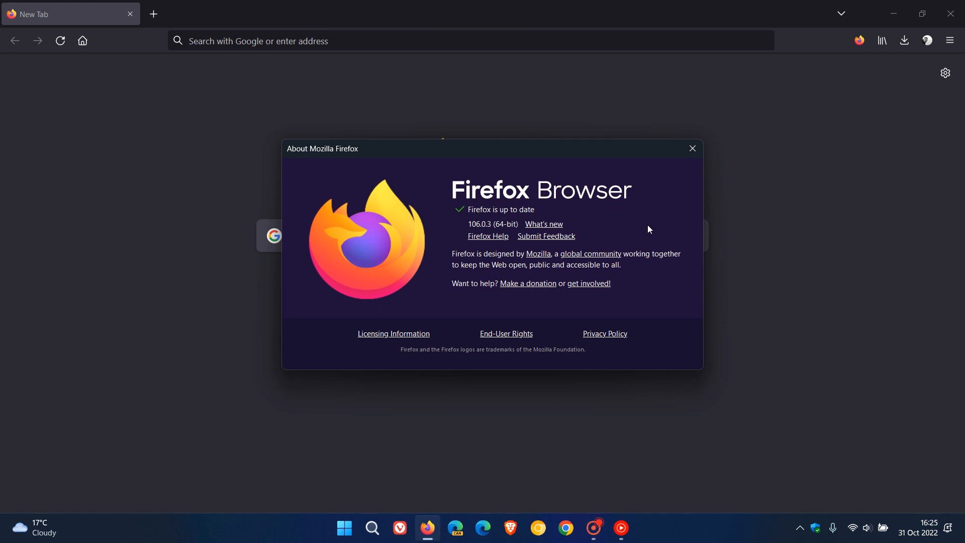
click(692, 149)
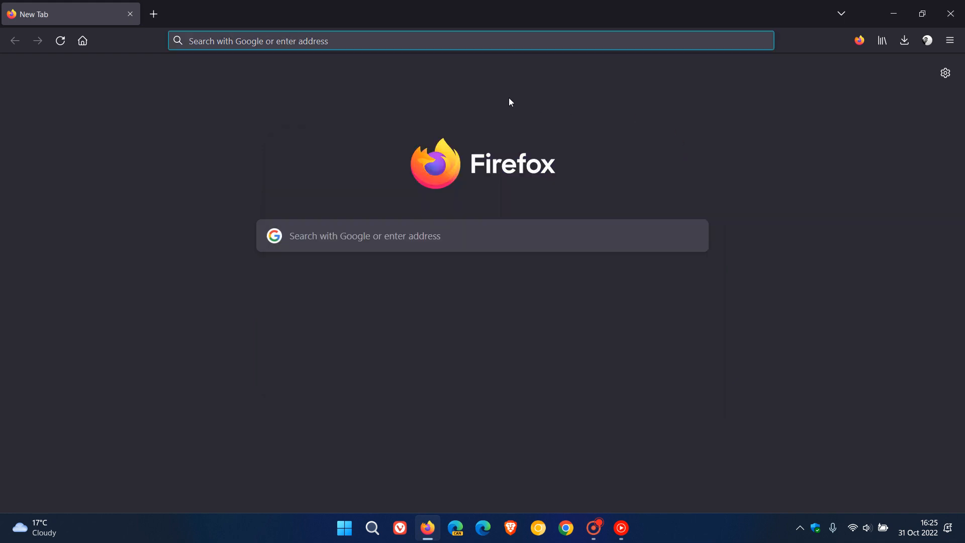